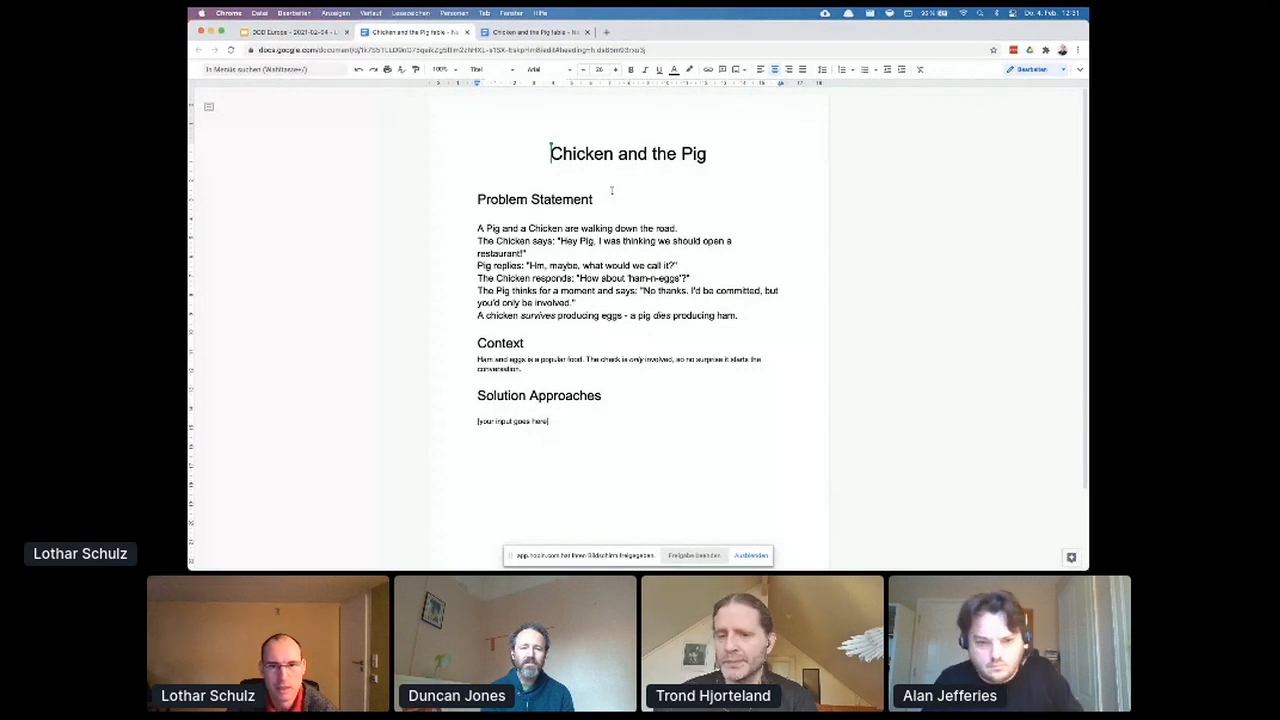
pyautogui.moveTo(616, 304)
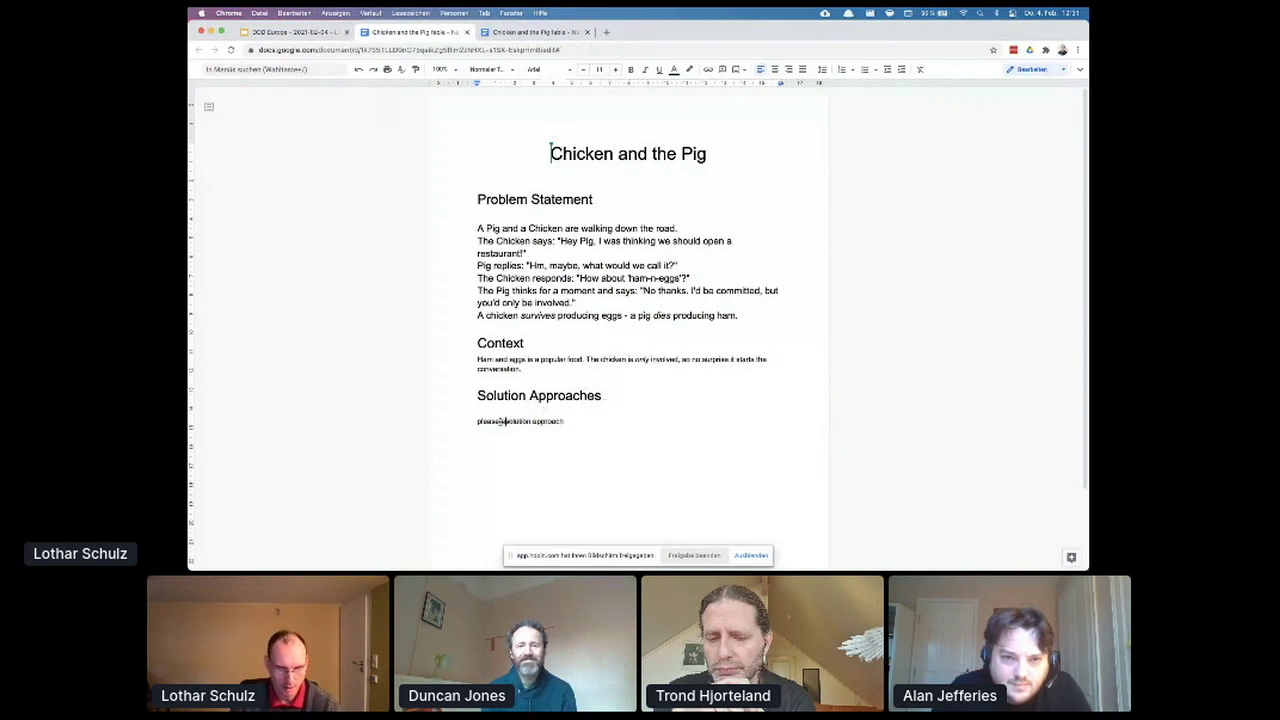
# Begin a new bulleted line with 'veggie restaurant' as the first solution approach.
pyautogui.press('Return')
pyautogui.write('veggie restaurant')
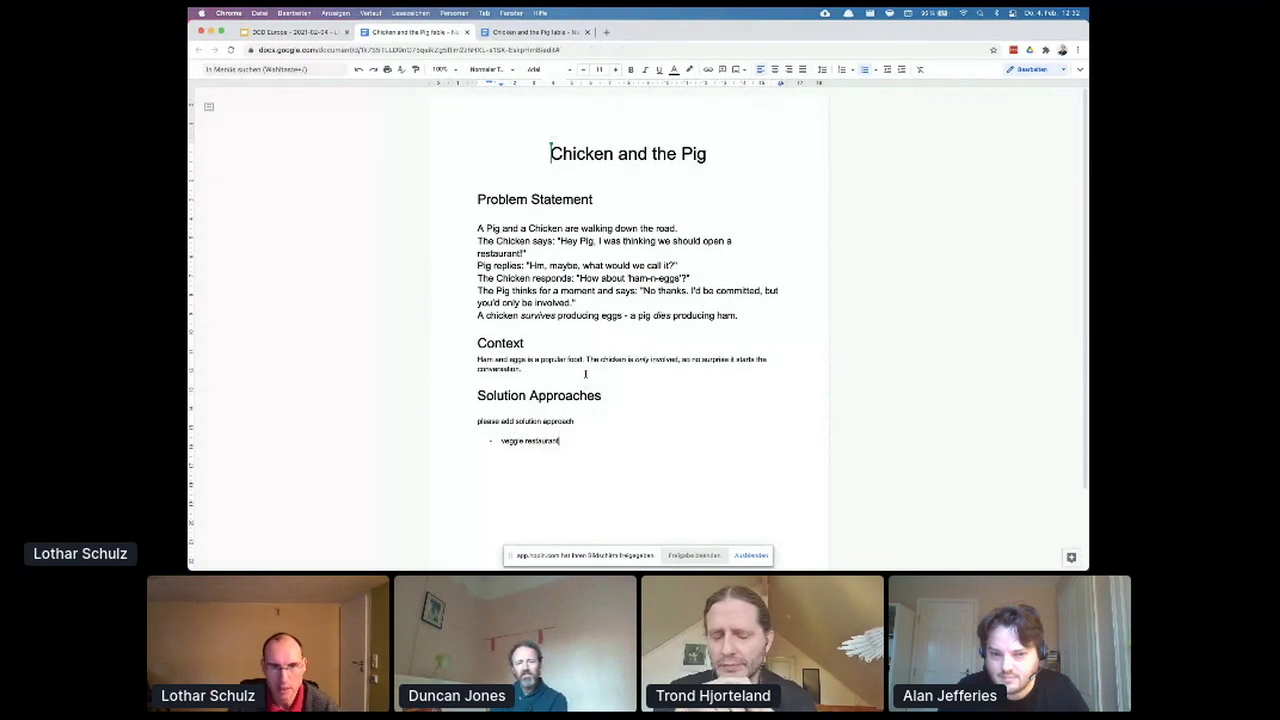
# Add 'ham and eggs but serve eggs only' as the second bullet and select the bullet lines.
pyautogui.write('ham')
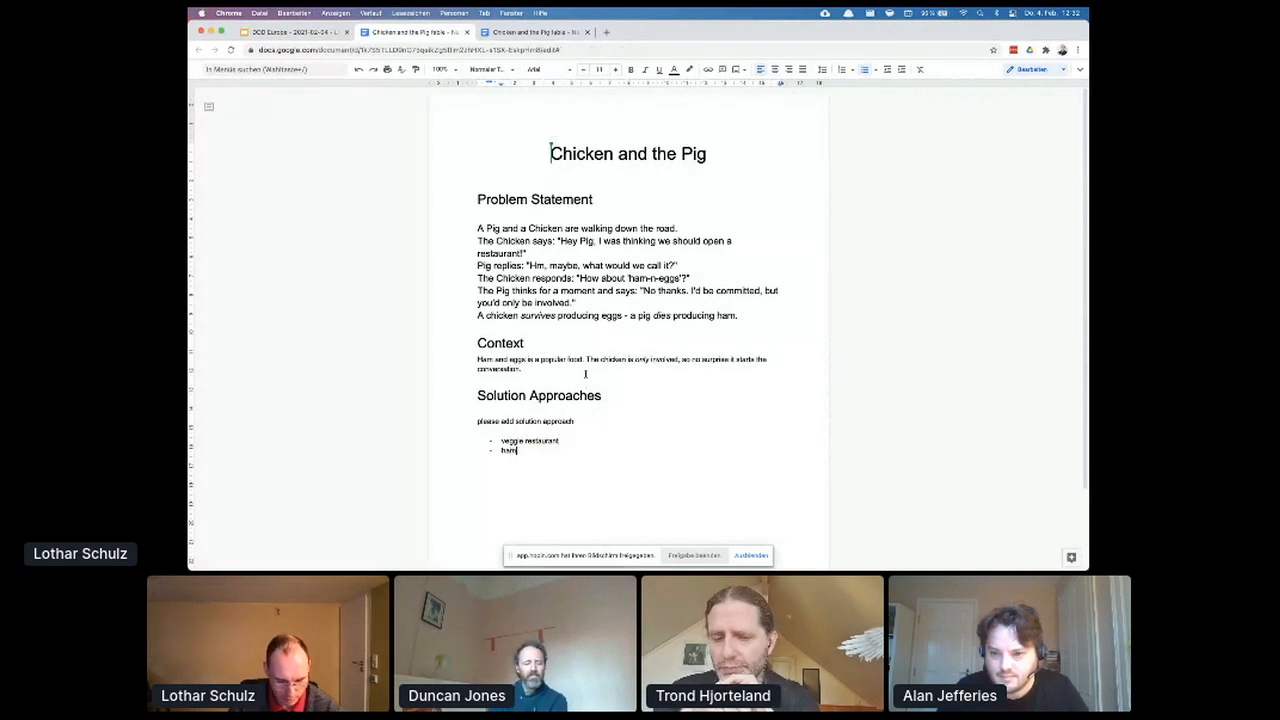
pyautogui.write('and eggs but serve eggs only')
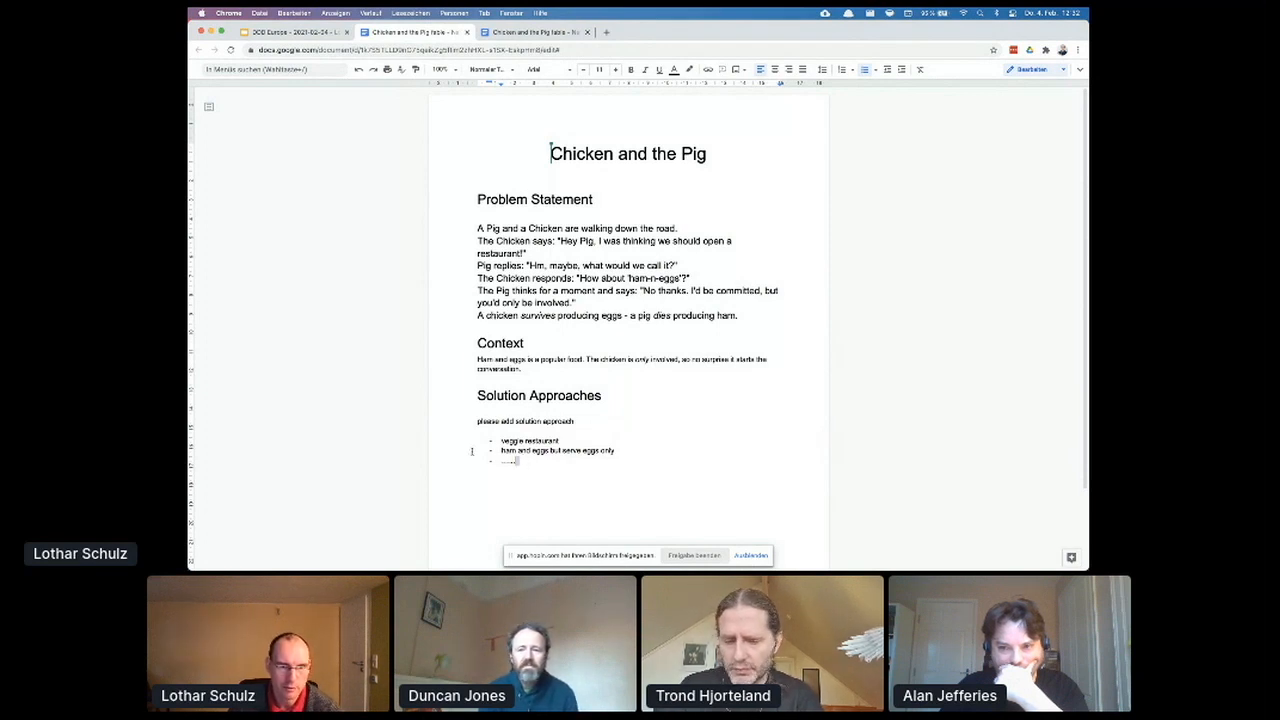
pyautogui.moveTo(496, 440); pyautogui.dragTo(616, 460)
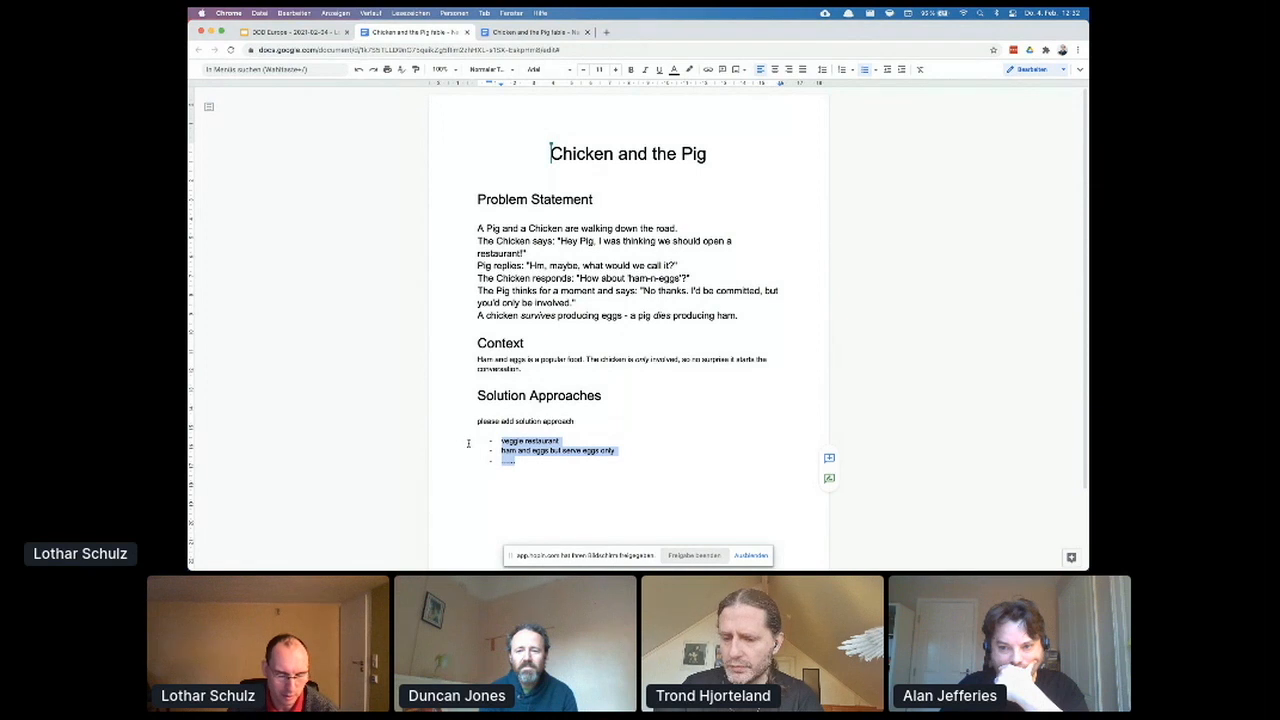